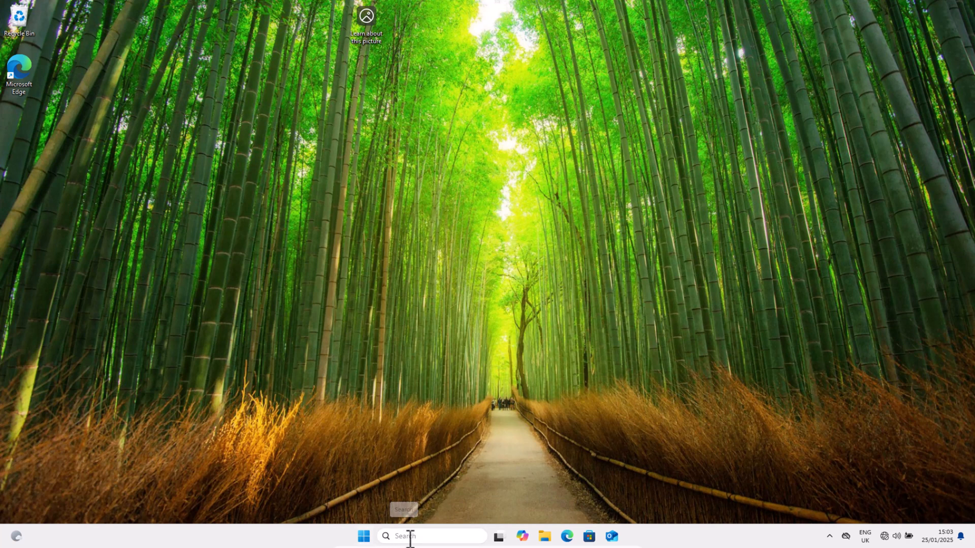
Launch Command Prompt and run getmac /v /fo list to show the Ethernet physical address.
type("cmd")
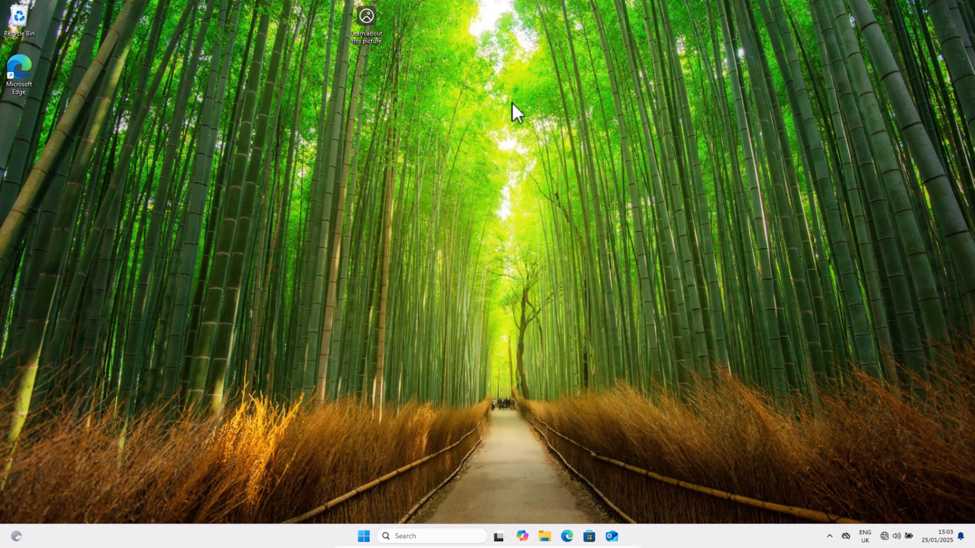
left_click(626, 535)
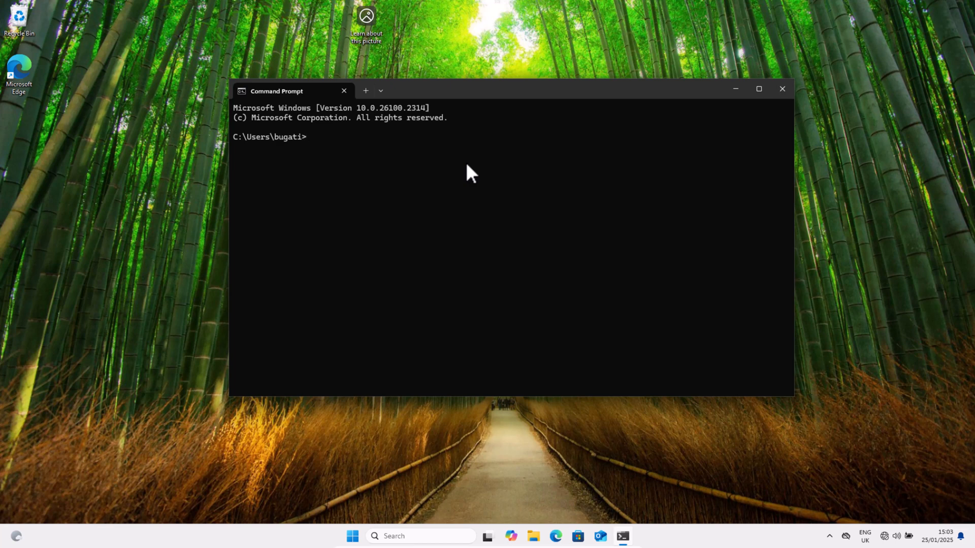
type("getmac")
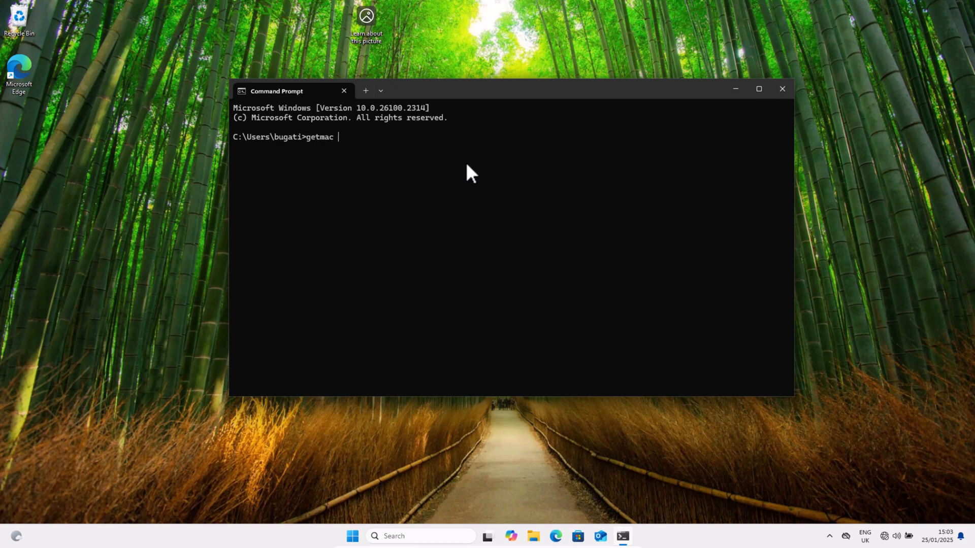
type("/v")
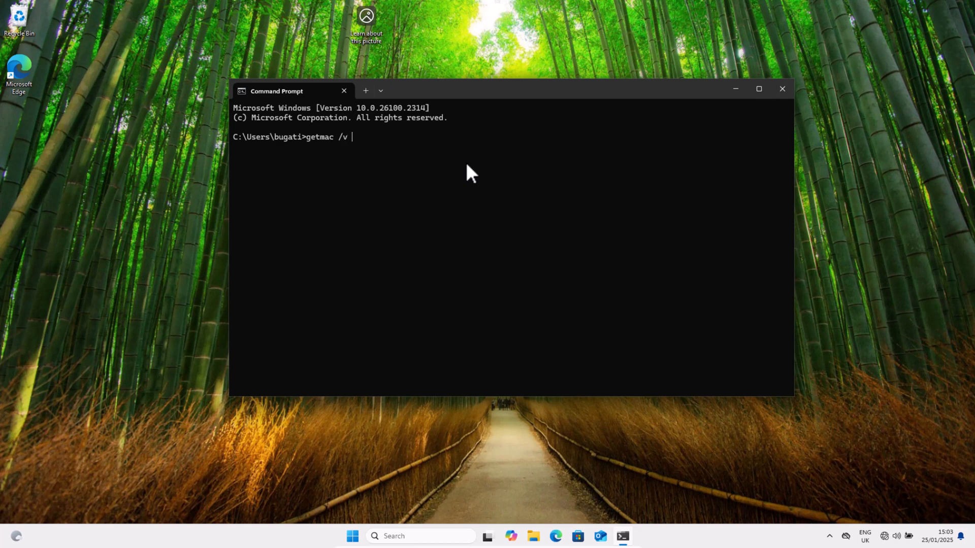
type("/fo")
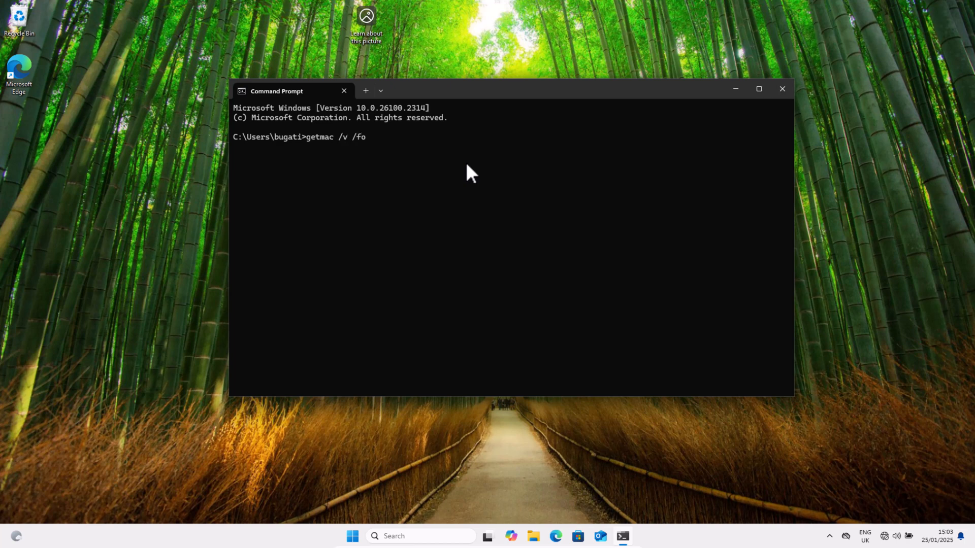
type("list")
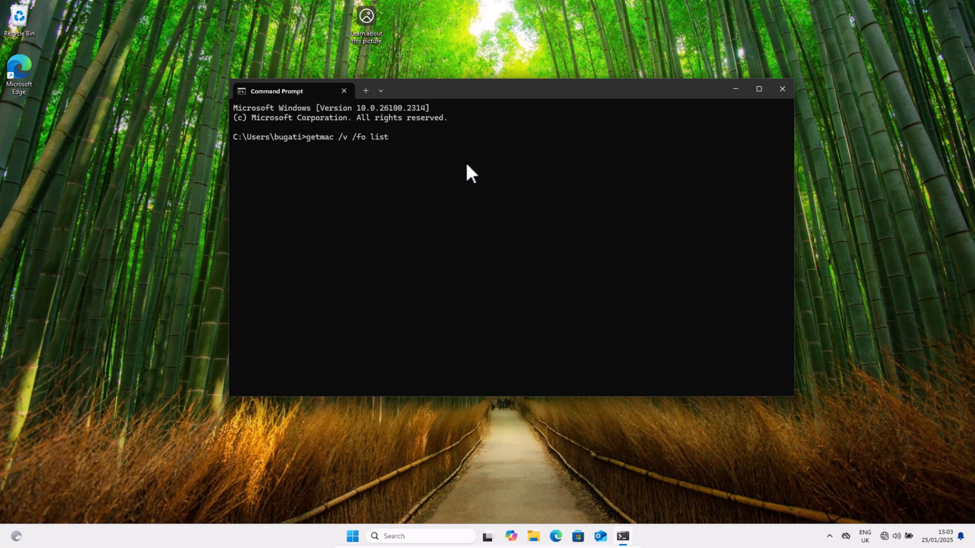
key("Enter")
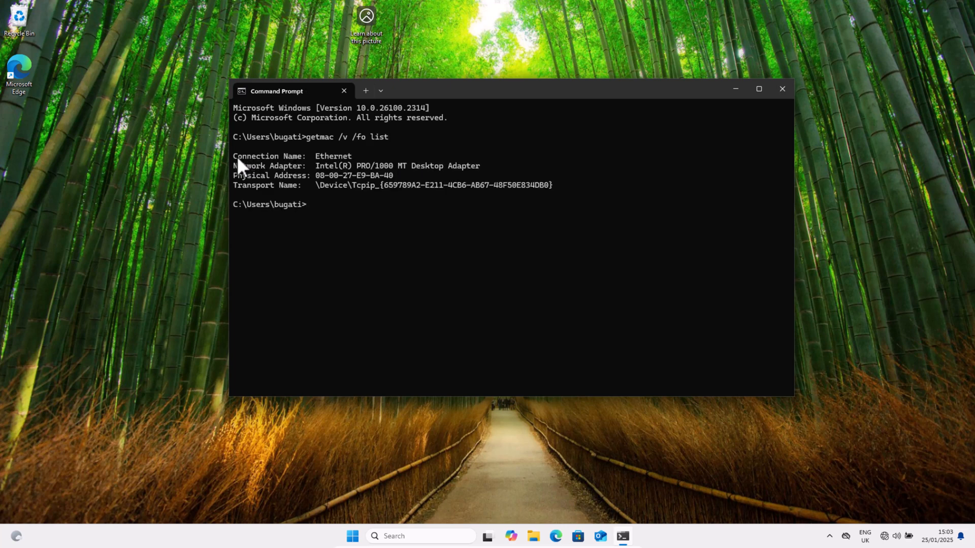
mouse_move(240, 166)
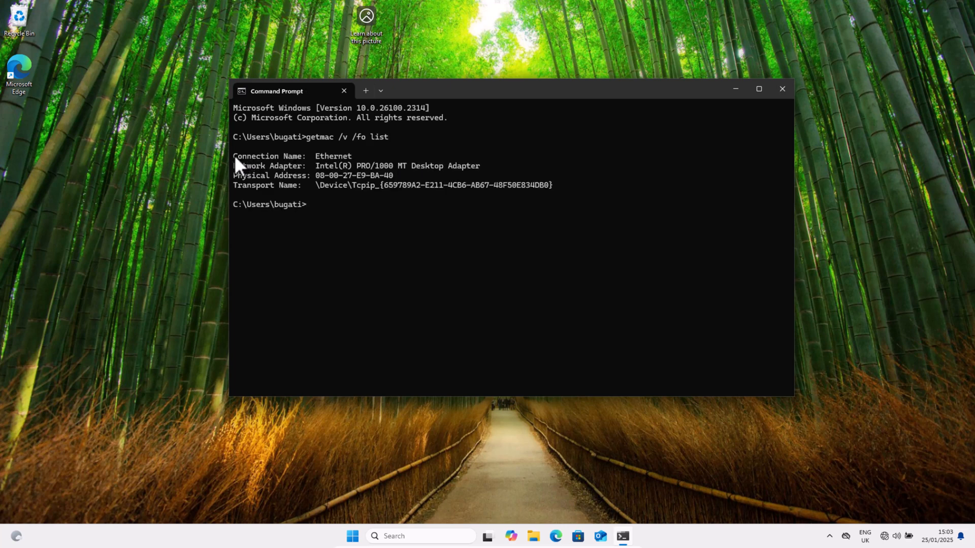
mouse_move(259, 164)
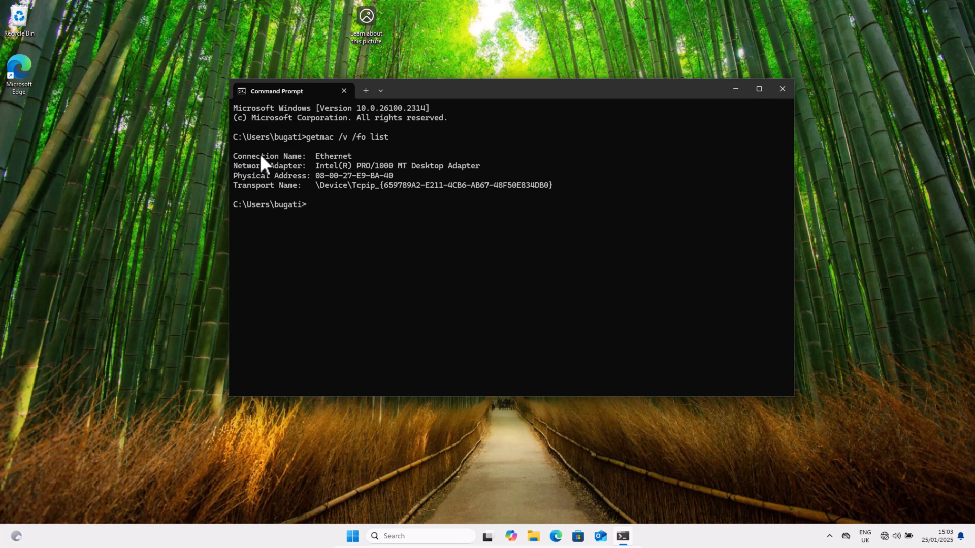
mouse_move(525, 105)
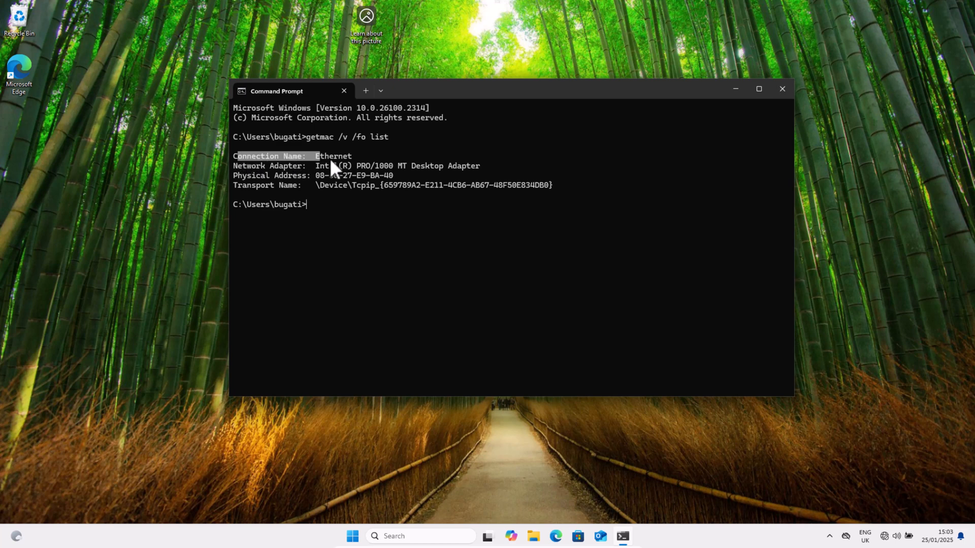
mouse_move(242, 189)
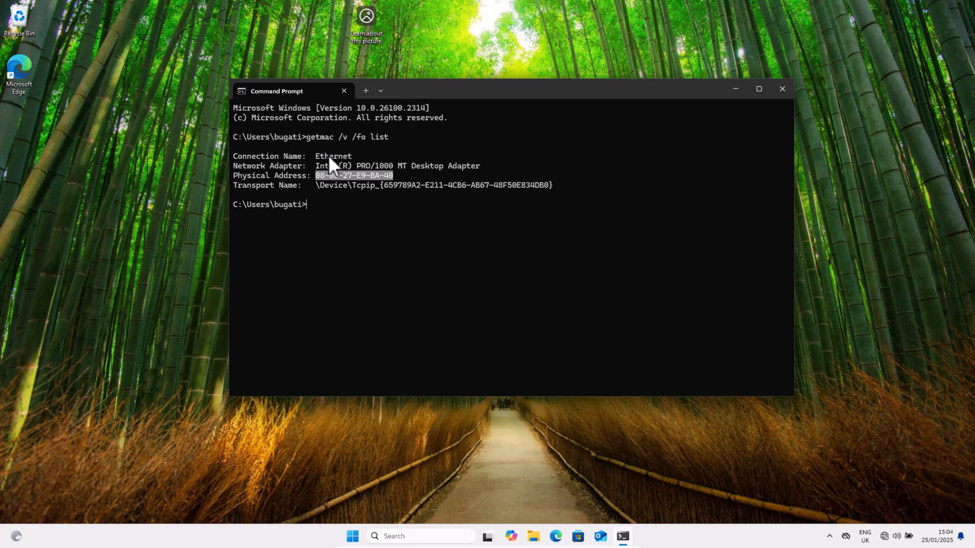
mouse_move(325, 211)
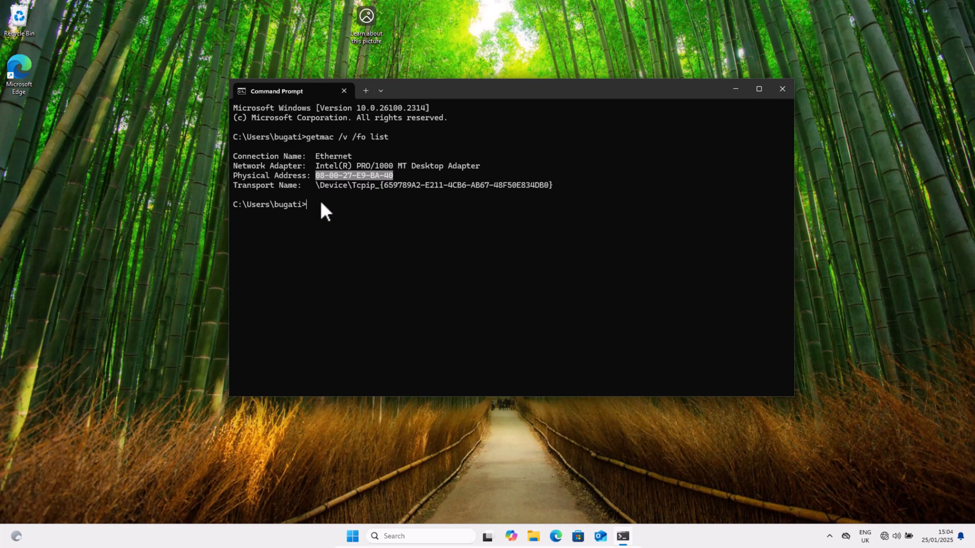
Run ipconfig /all and highlight the Ethernet adapter's physical address 08-00-27-E9-BA-40.
type("ipconf")
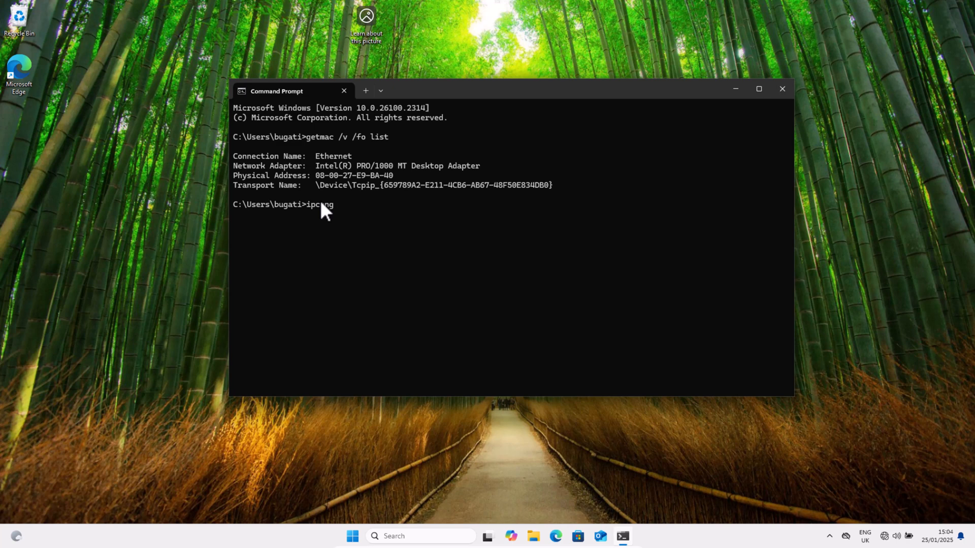
type("/all")
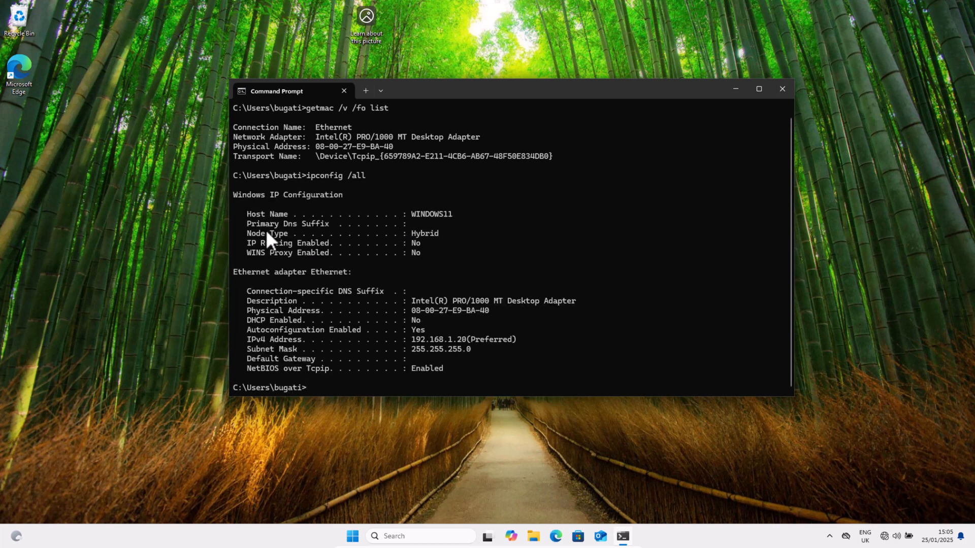
double_click(251, 272)
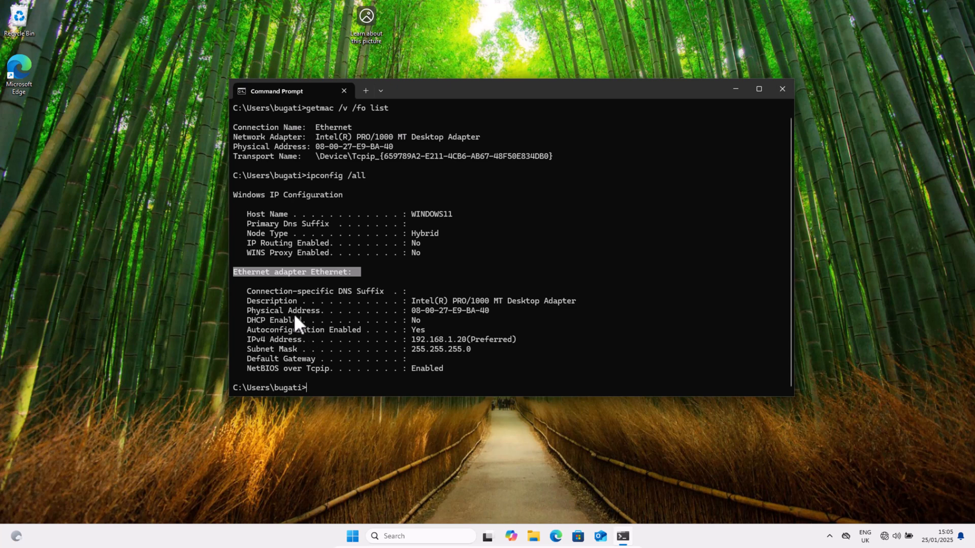
left_click_drag(409, 310, 493, 311)
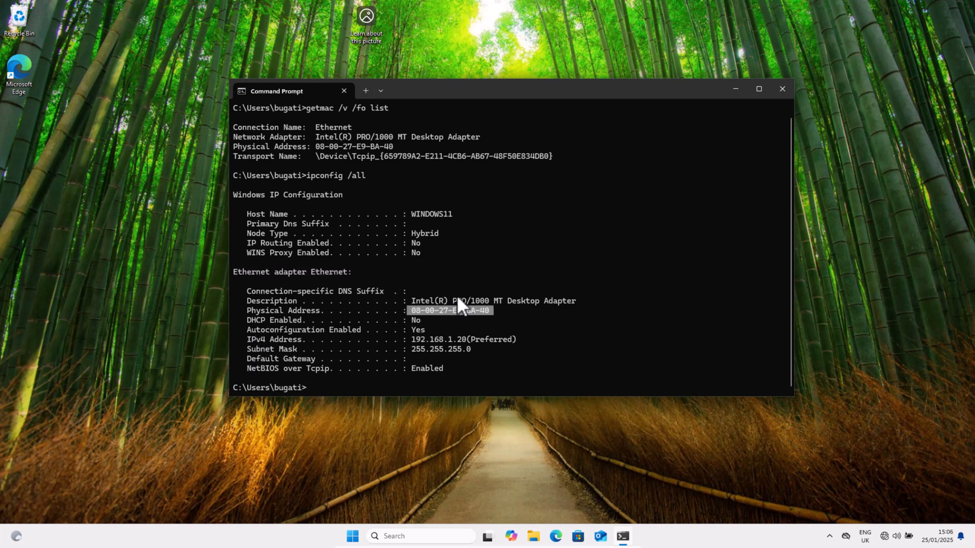